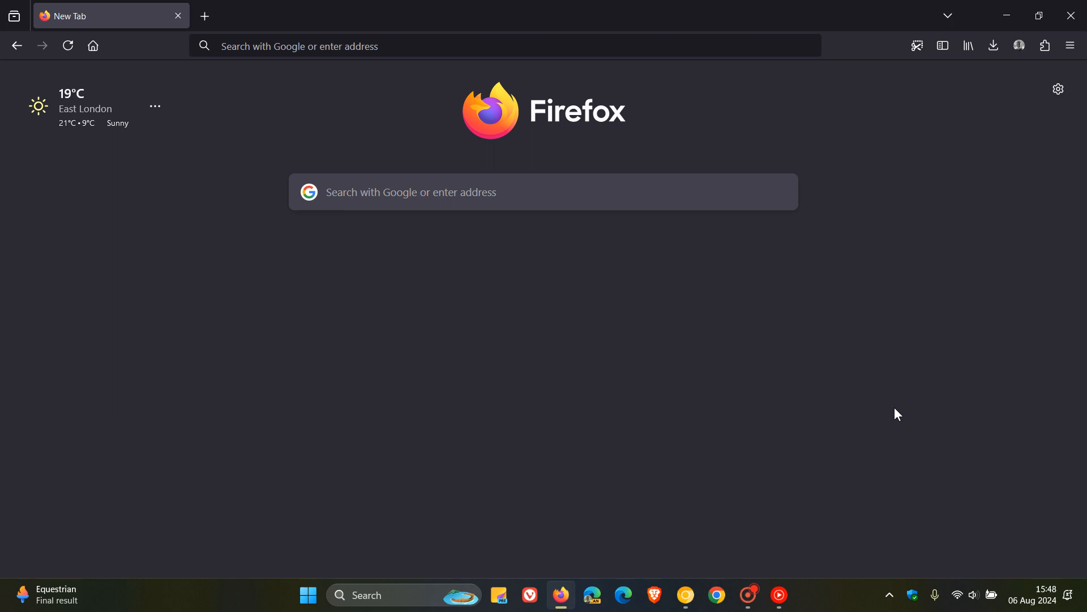
{"action": "mouse_move", "coordinate": [884, 398]}
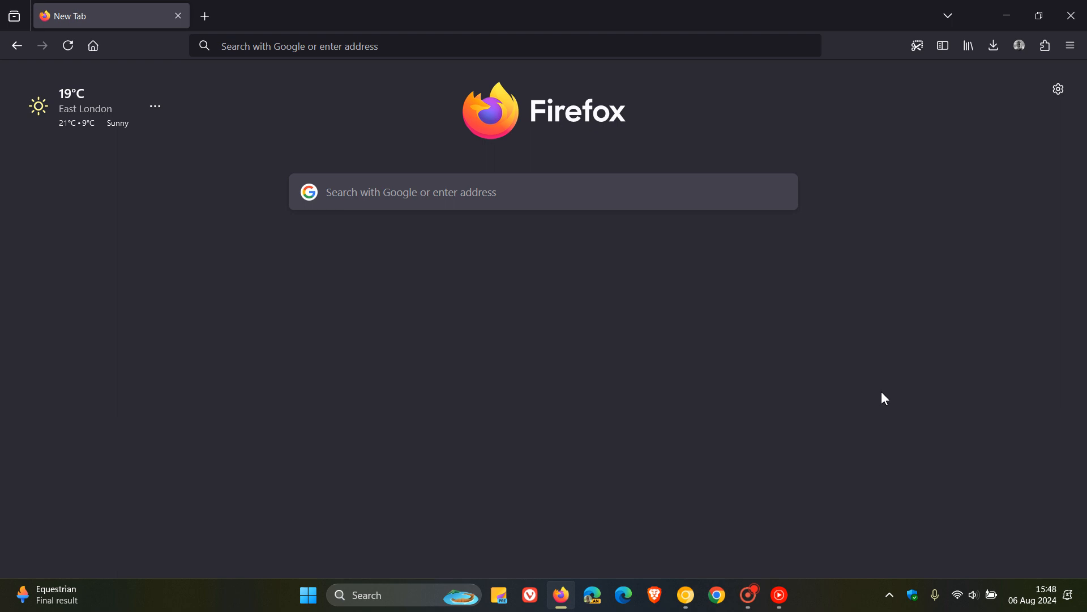
{"action": "mouse_move", "coordinate": [745, 345]}
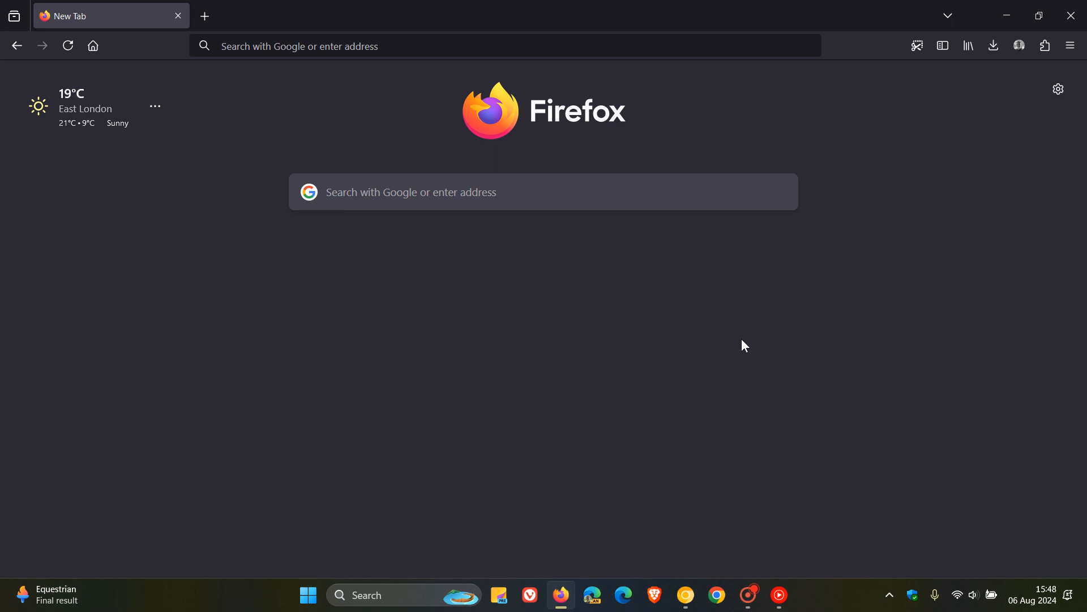
{"action": "mouse_move", "coordinate": [964, 405]}
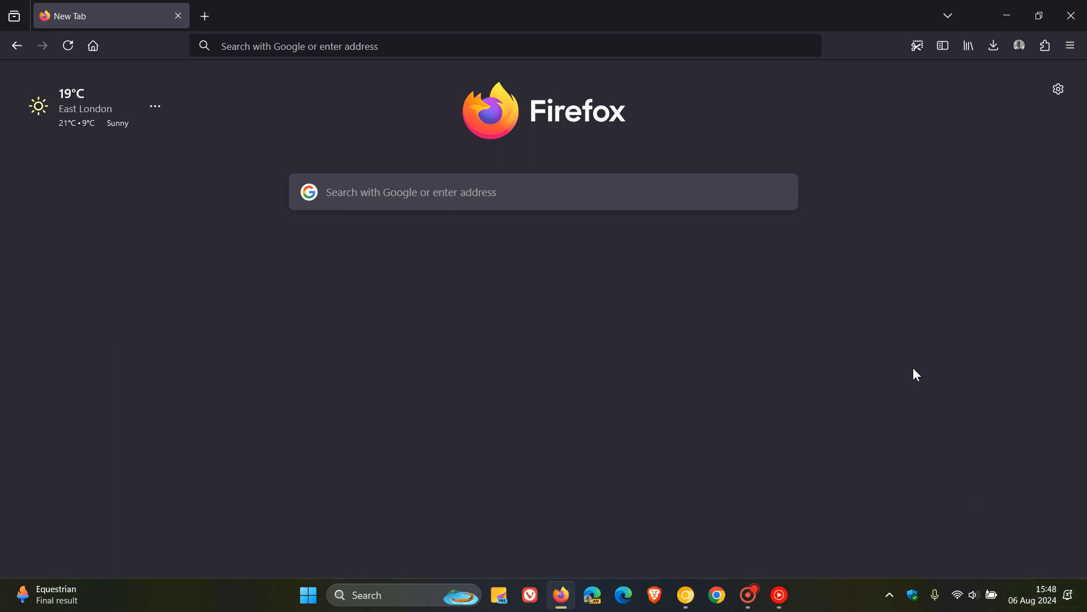
- Open About Firefox from the menu to confirm version 129.0 (64-bit) is current
{"action": "left_click", "coordinate": [1070, 46]}
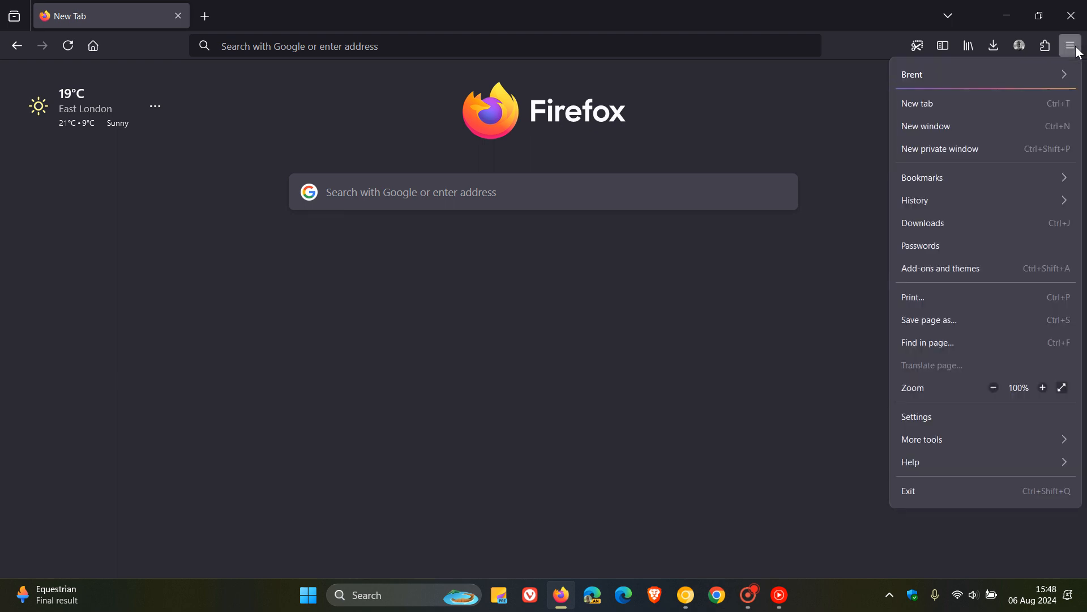
{"action": "mouse_move", "coordinate": [962, 462]}
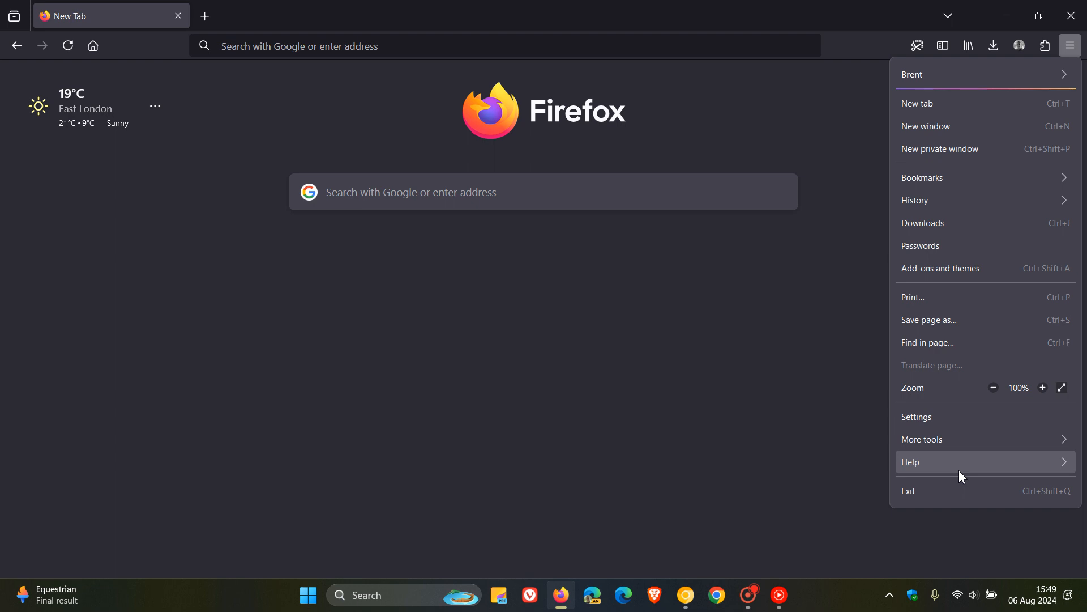
{"action": "left_click", "coordinate": [911, 461]}
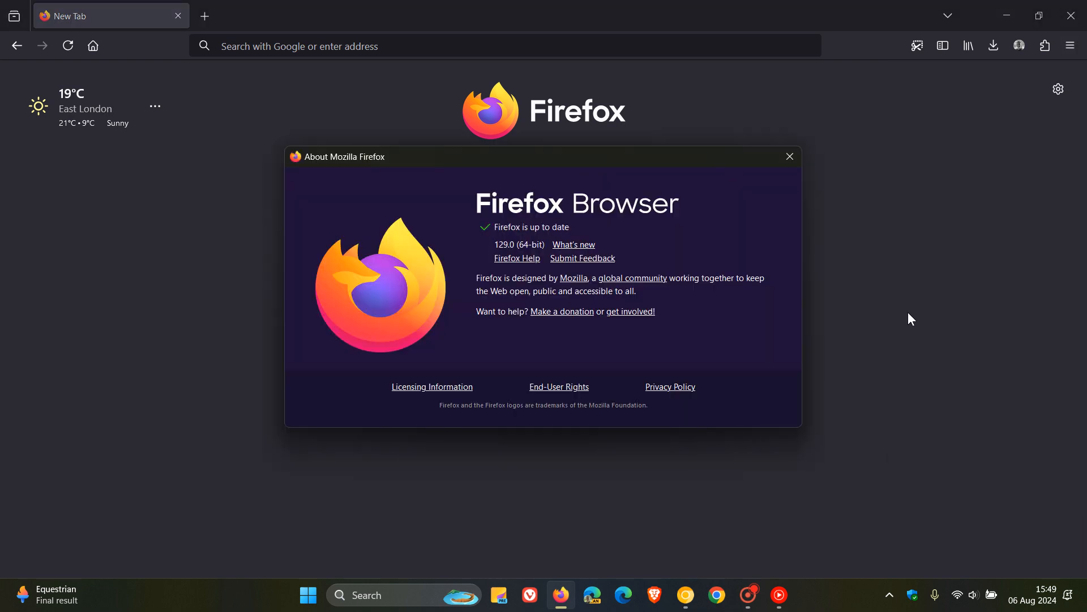
{"action": "mouse_move", "coordinate": [734, 234]}
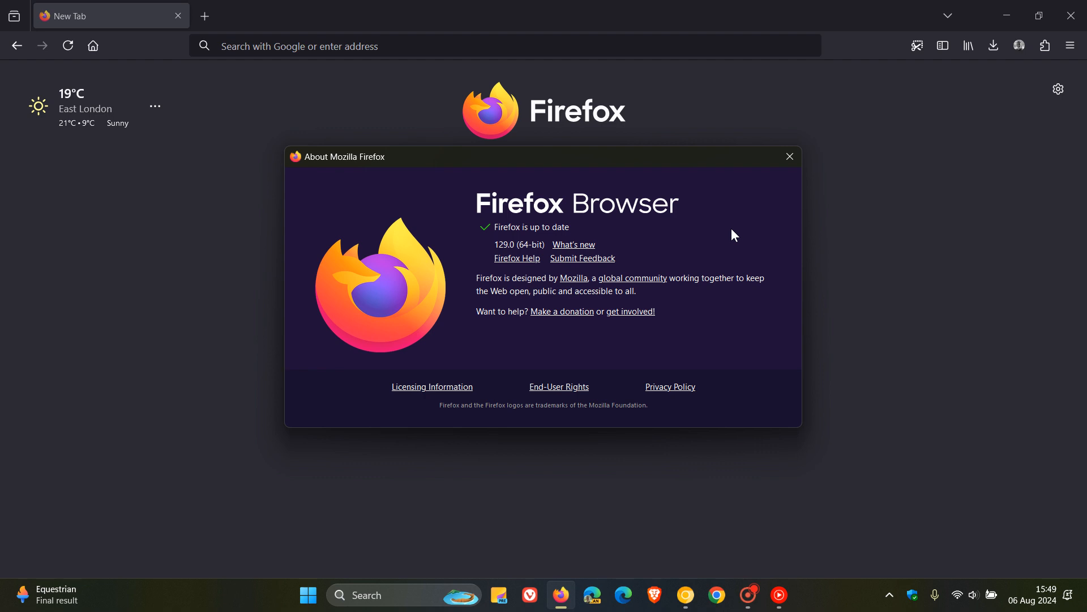
{"action": "mouse_move", "coordinate": [512, 262]}
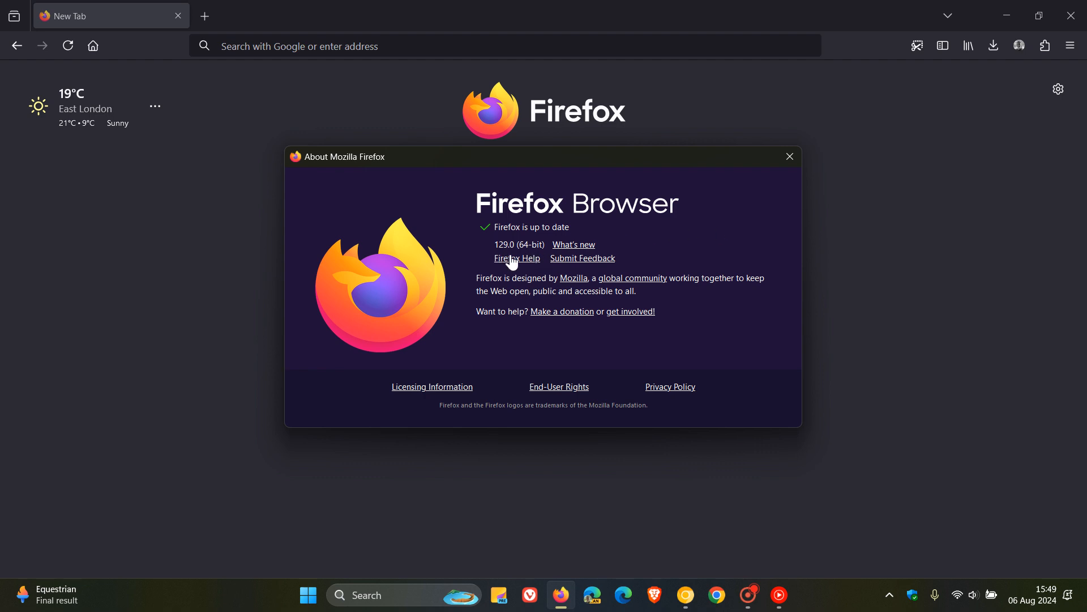
{"action": "mouse_move", "coordinate": [727, 234]}
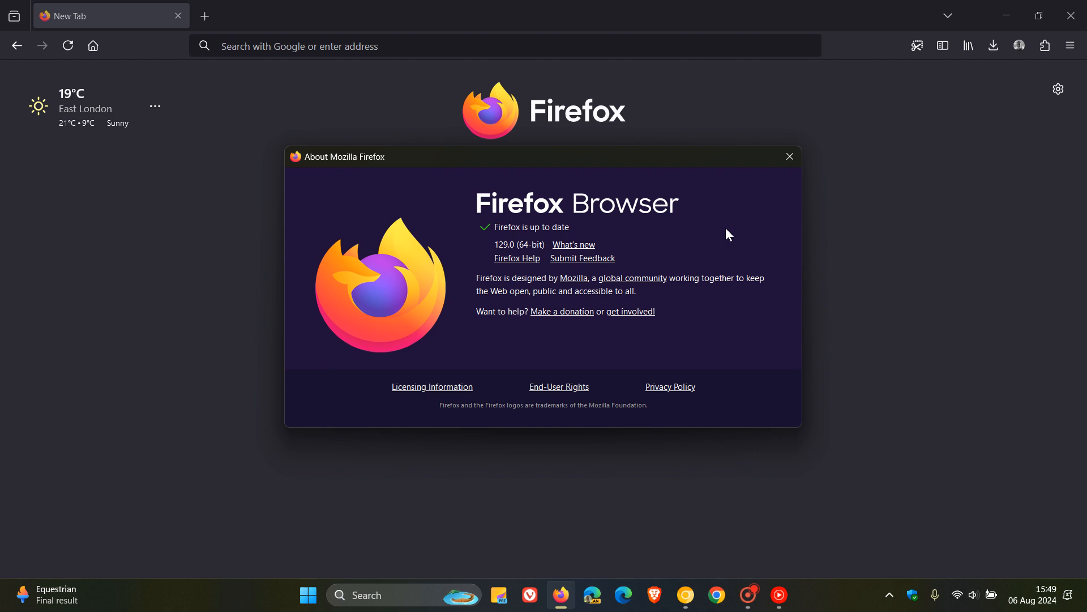
{"action": "mouse_move", "coordinate": [788, 173]}
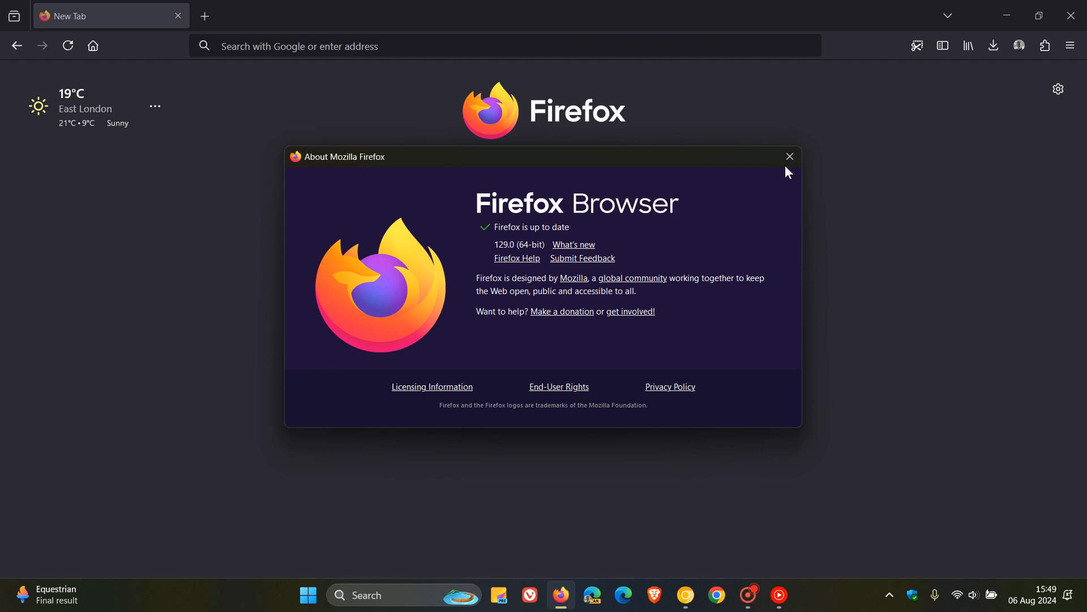
- Close the About Mozilla Firefox window to return to the new tab page
{"action": "left_click", "coordinate": [789, 156]}
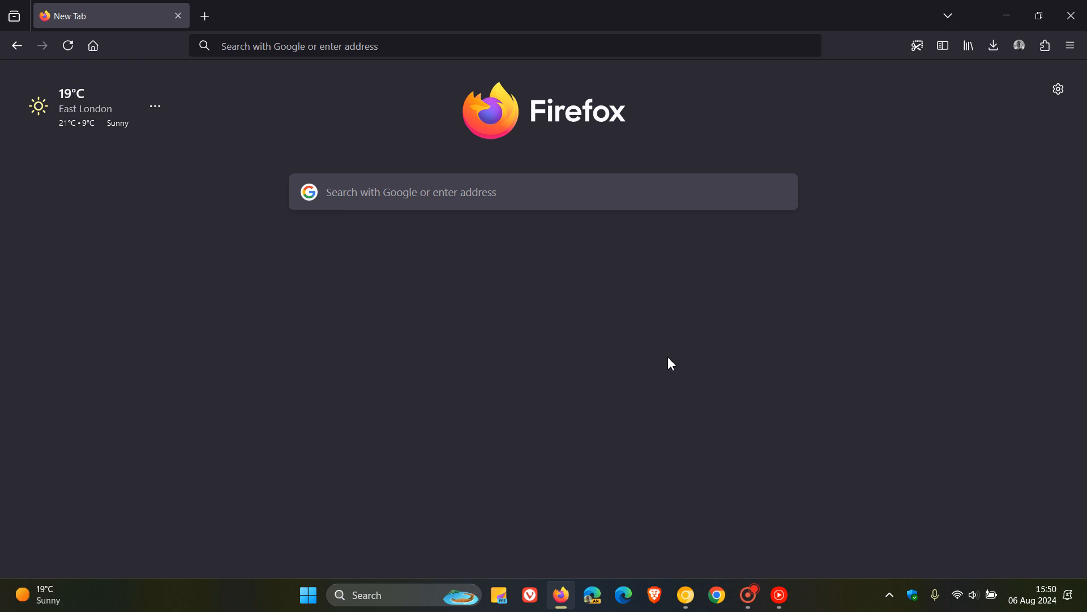
{"action": "mouse_move", "coordinate": [847, 224]}
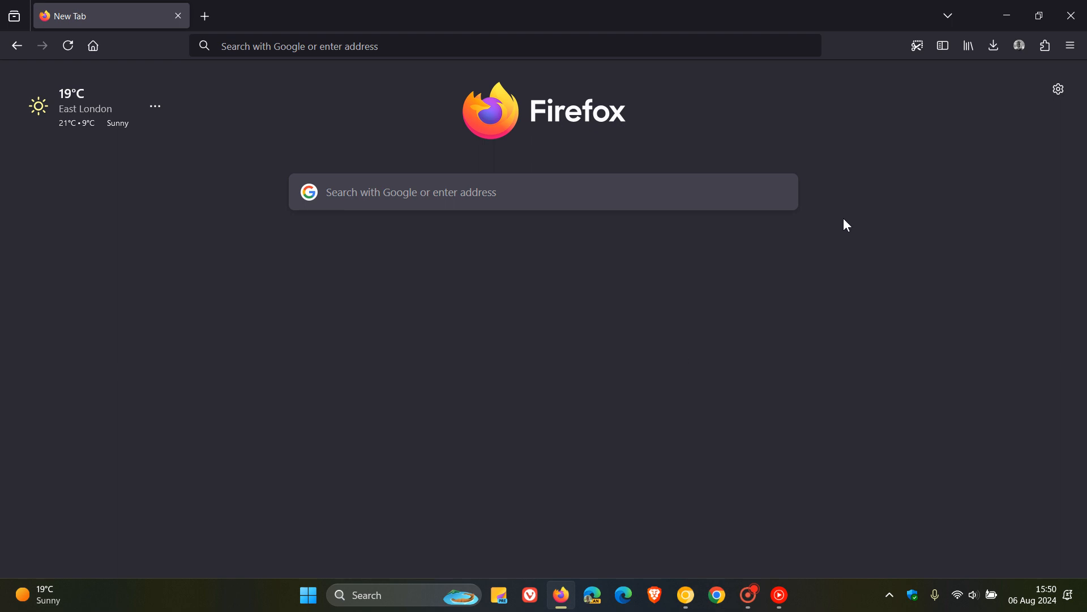
{"action": "mouse_move", "coordinate": [919, 179]}
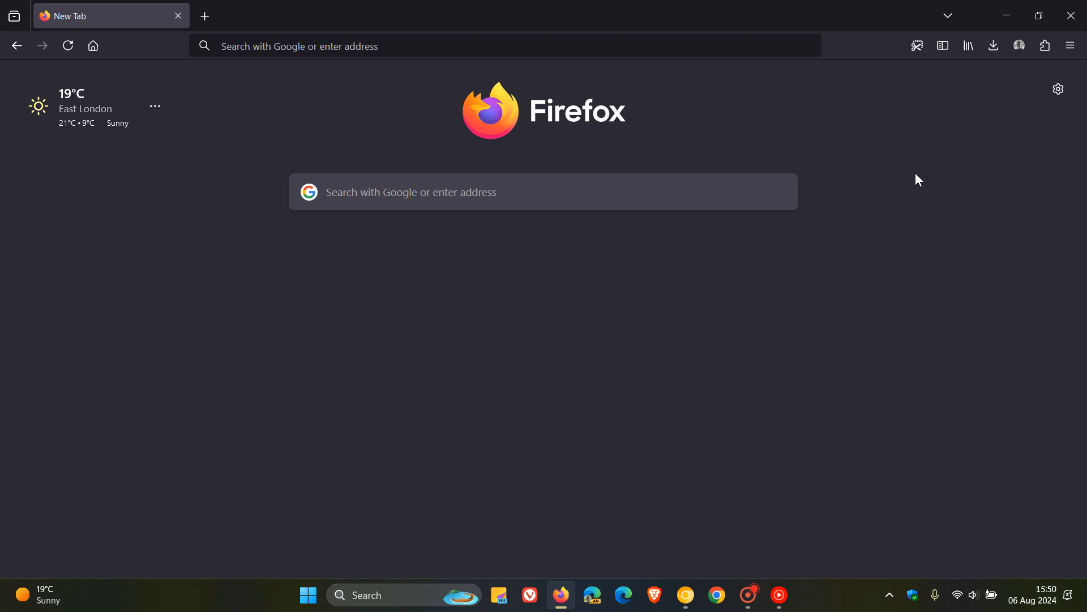
{"action": "mouse_move", "coordinate": [981, 105]}
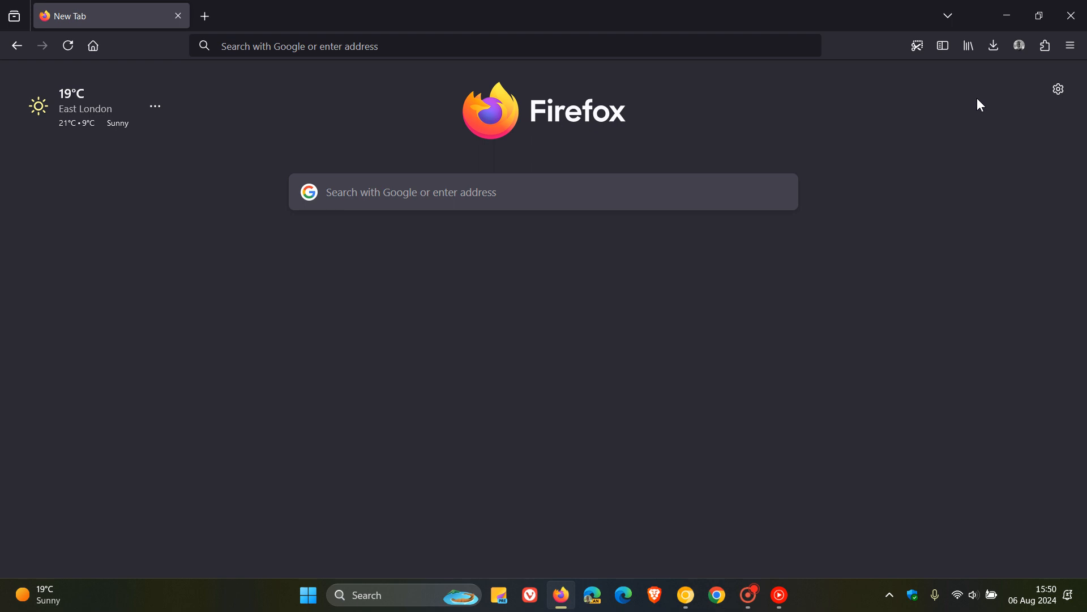
{"action": "mouse_move", "coordinate": [982, 76]}
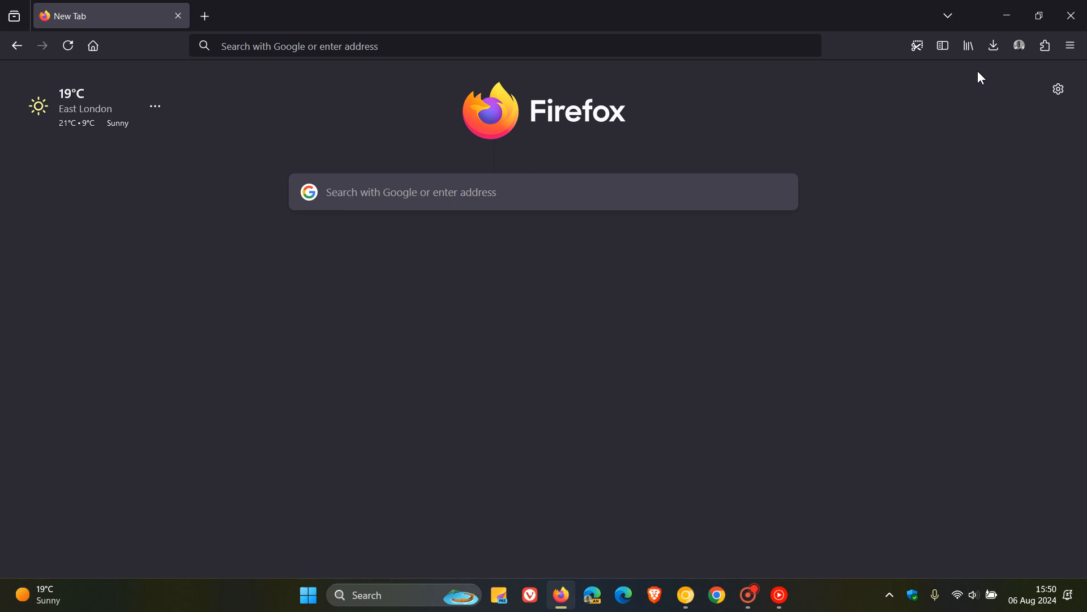
- Go to English Wikipedia through the Wikipedia bookmark in the Library menu
{"action": "left_click", "coordinate": [968, 46]}
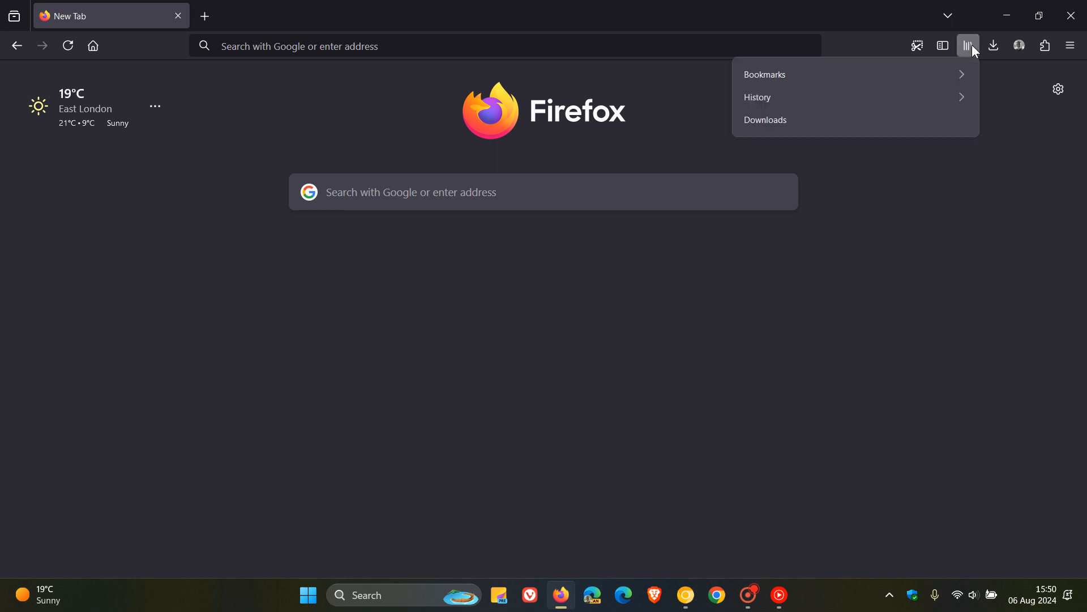
{"action": "left_click", "coordinate": [764, 74]}
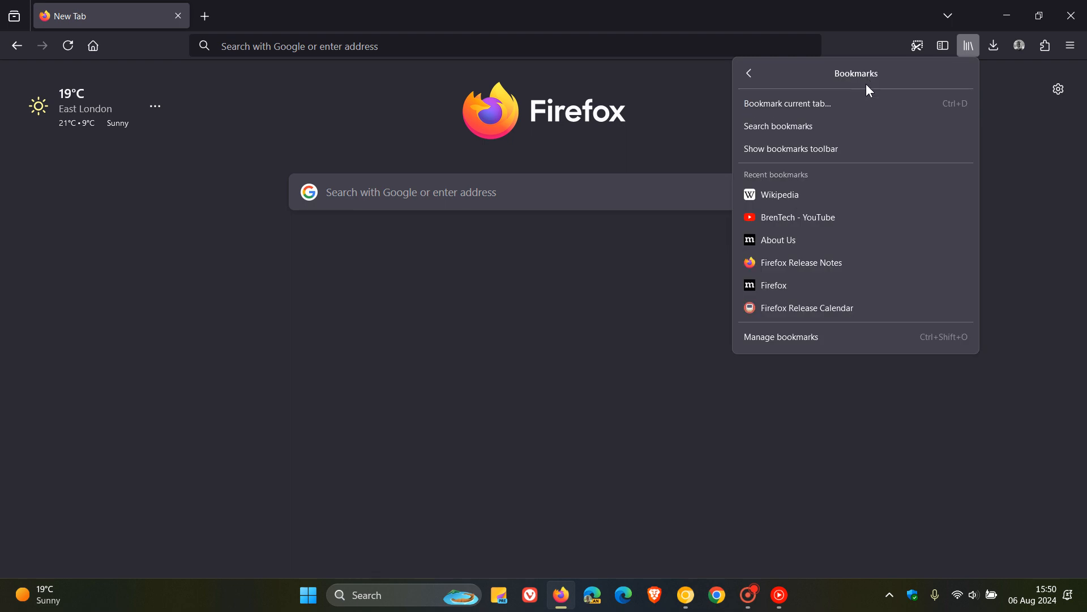
{"action": "mouse_move", "coordinate": [813, 198]}
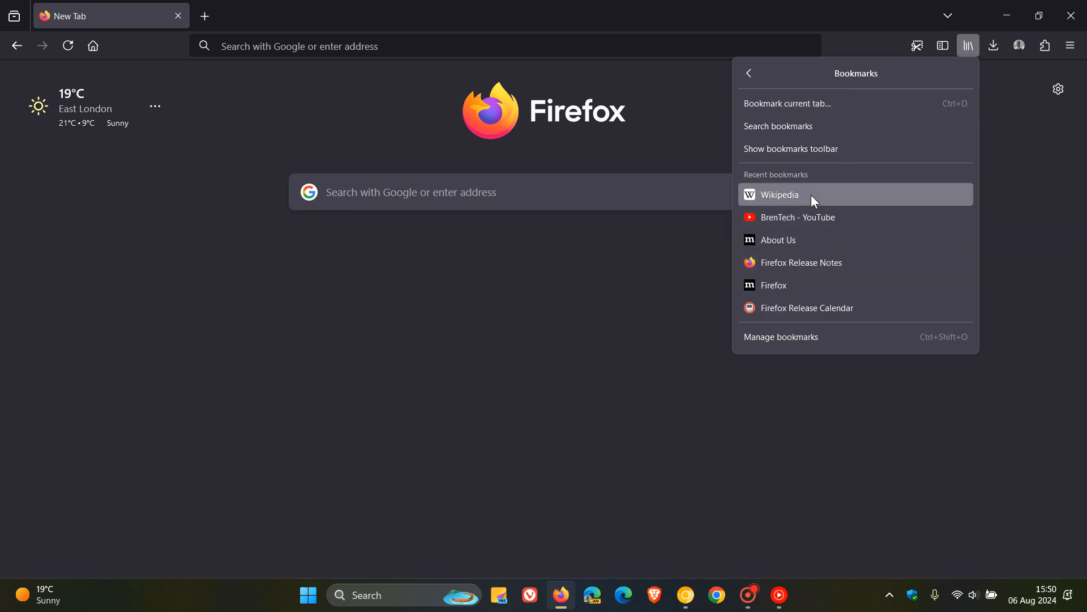
{"action": "left_click", "coordinate": [779, 194]}
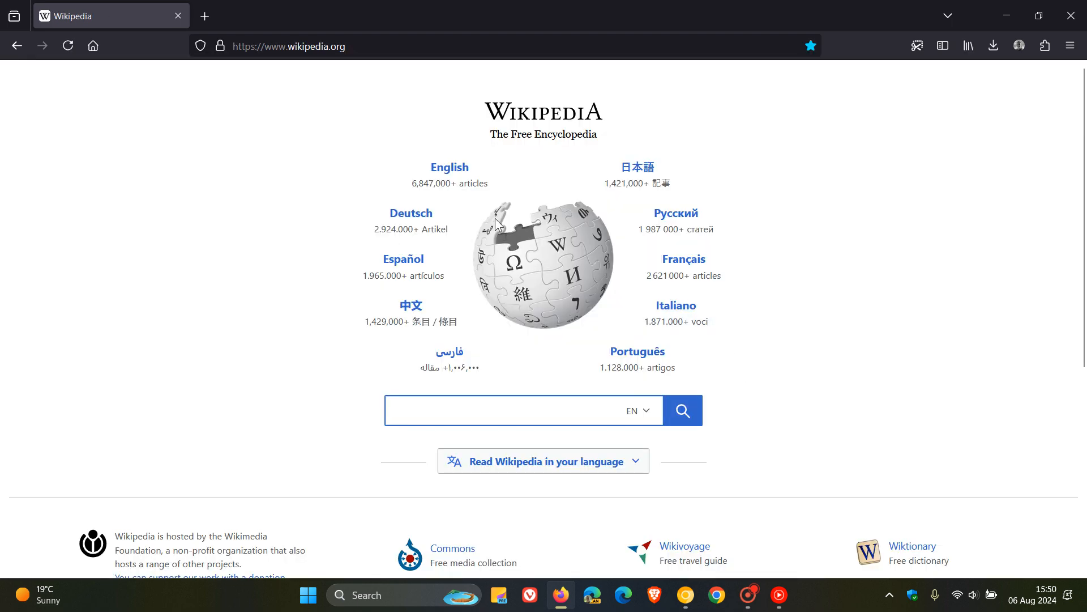
{"action": "left_click", "coordinate": [449, 167]}
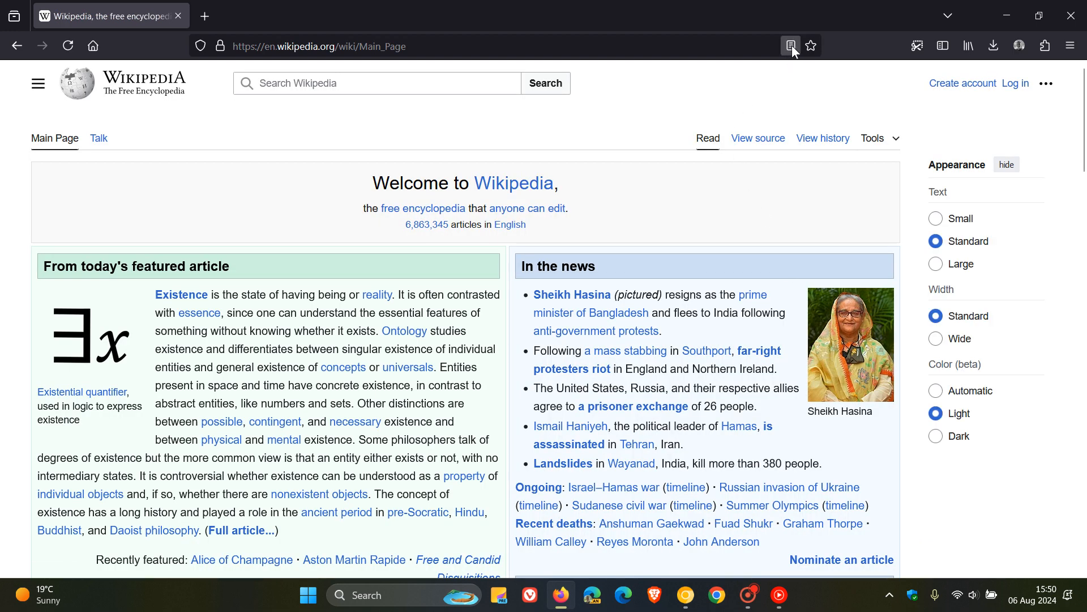
{"action": "mouse_move", "coordinate": [790, 46]}
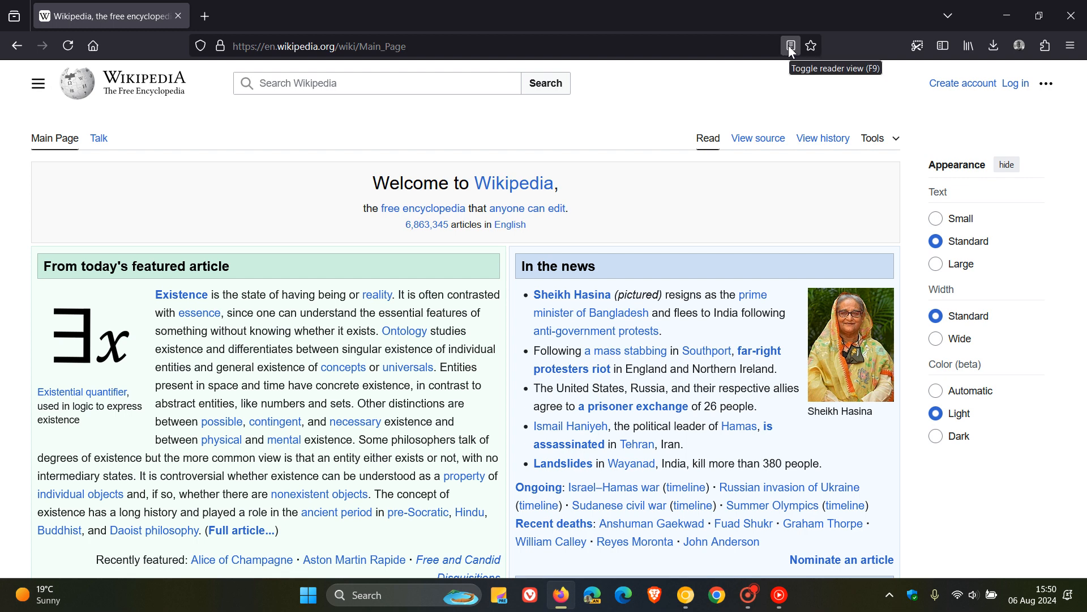
- Switch the Main Page to Reader View and open its text and layout settings
{"action": "left_click", "coordinate": [790, 45]}
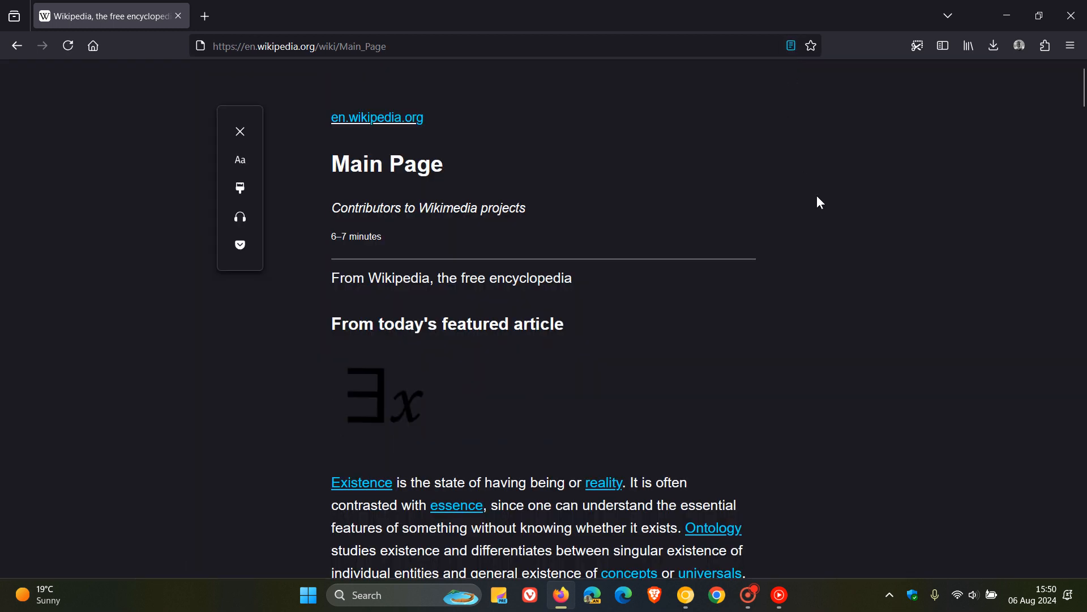
{"action": "mouse_move", "coordinate": [823, 201]}
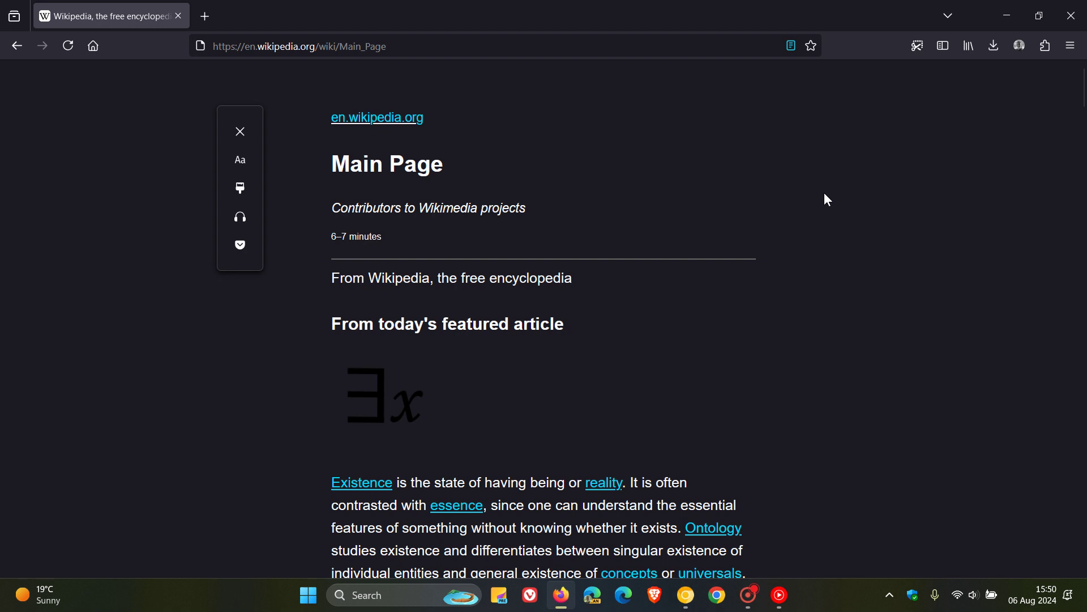
{"action": "mouse_move", "coordinate": [822, 194]}
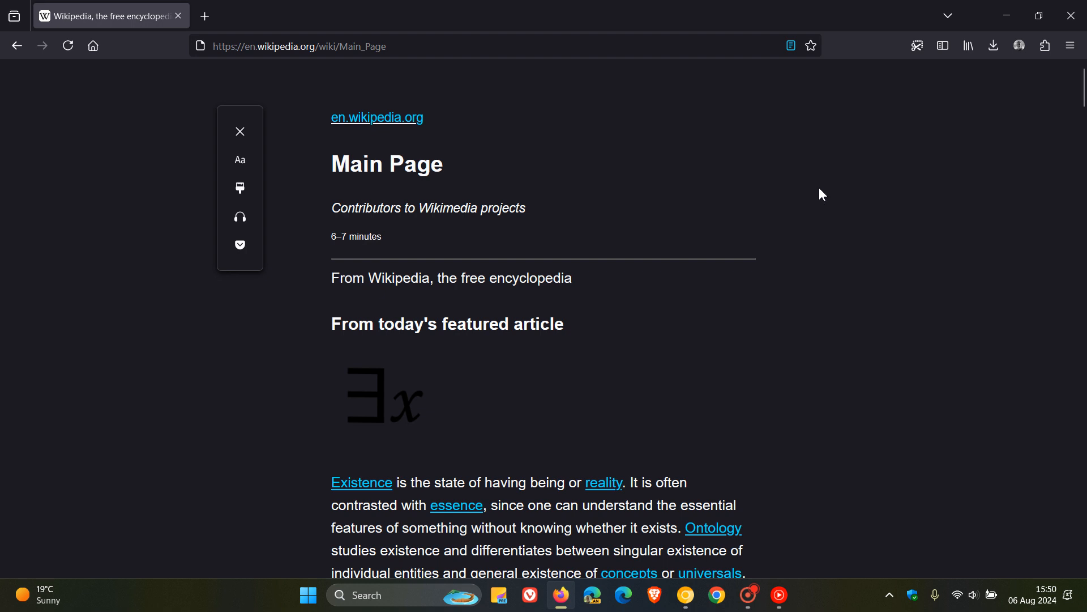
{"action": "mouse_move", "coordinate": [239, 160]}
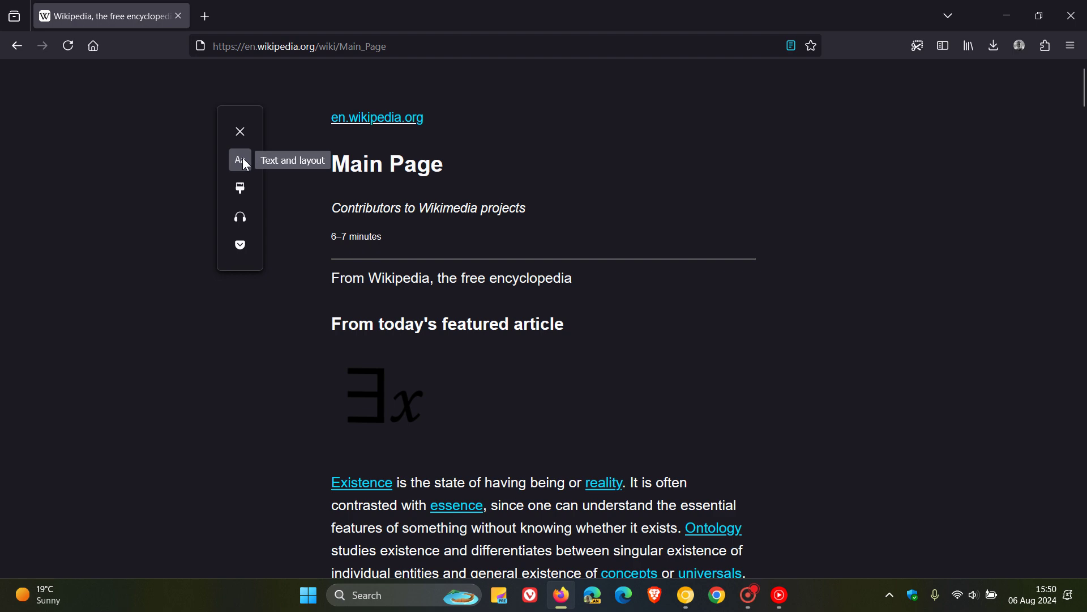
{"action": "scroll", "scroll_direction": "down", "scroll_amount": 3}
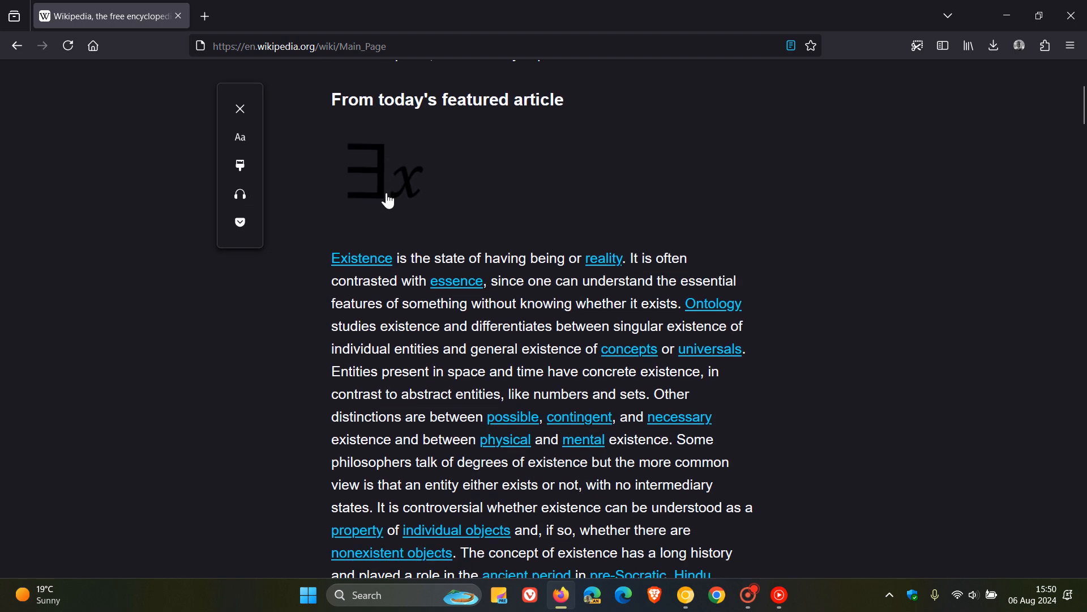
{"action": "left_click", "coordinate": [239, 136]}
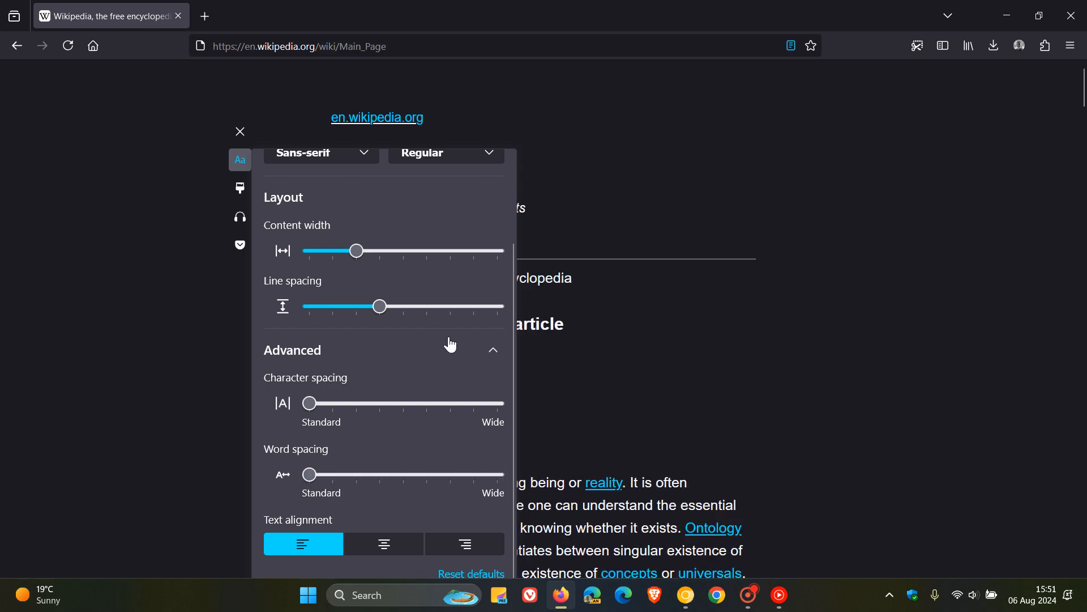
- Set Reader View text alignment to right-aligned in the Text and layout panel
{"action": "left_click", "coordinate": [239, 159]}
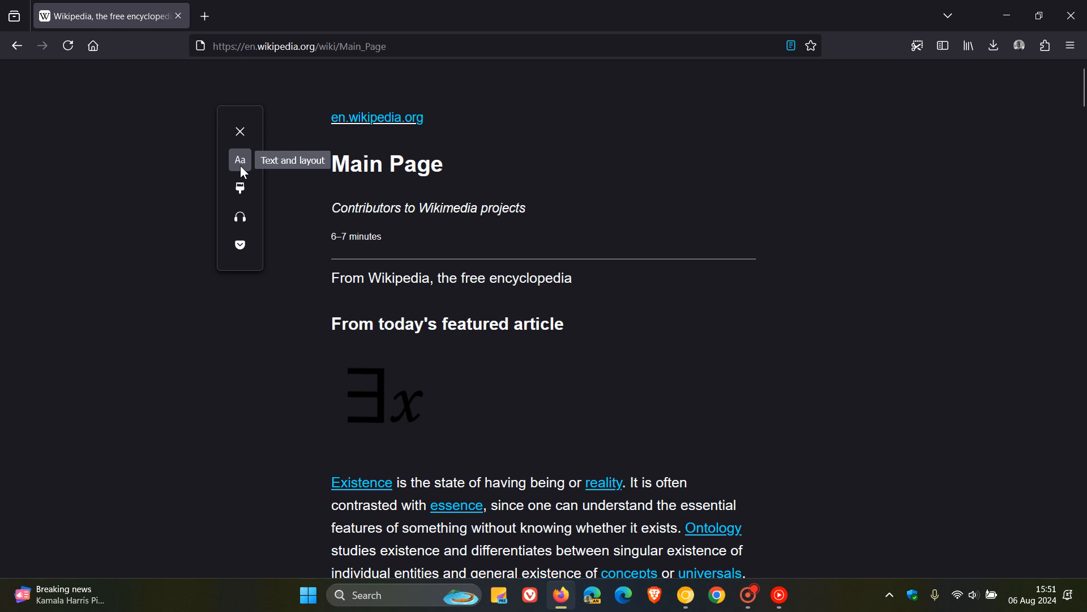
{"action": "left_click", "coordinate": [239, 160]}
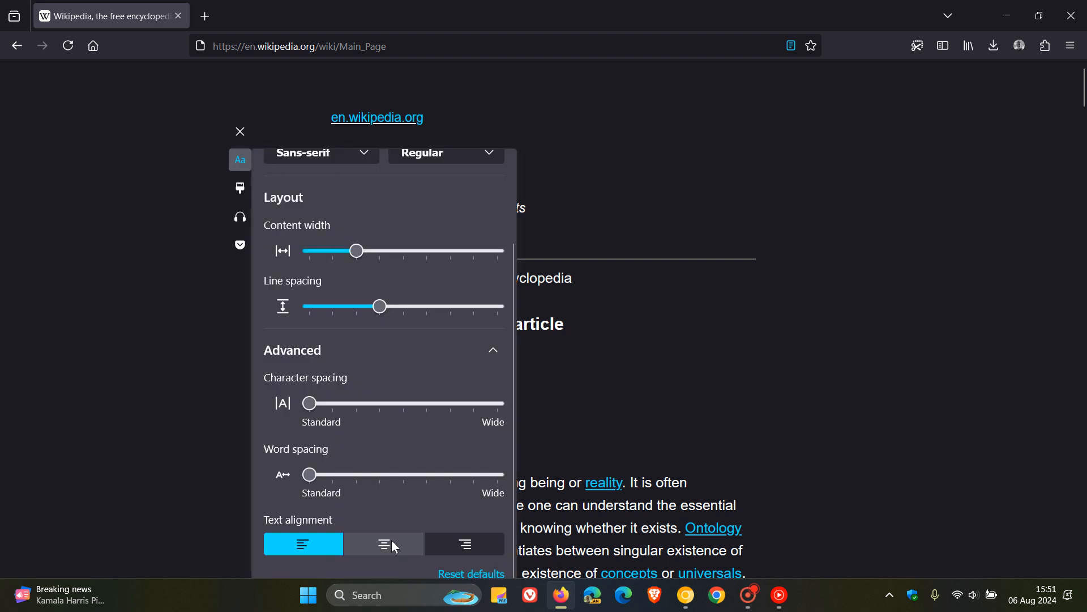
{"action": "left_click", "coordinate": [464, 543]}
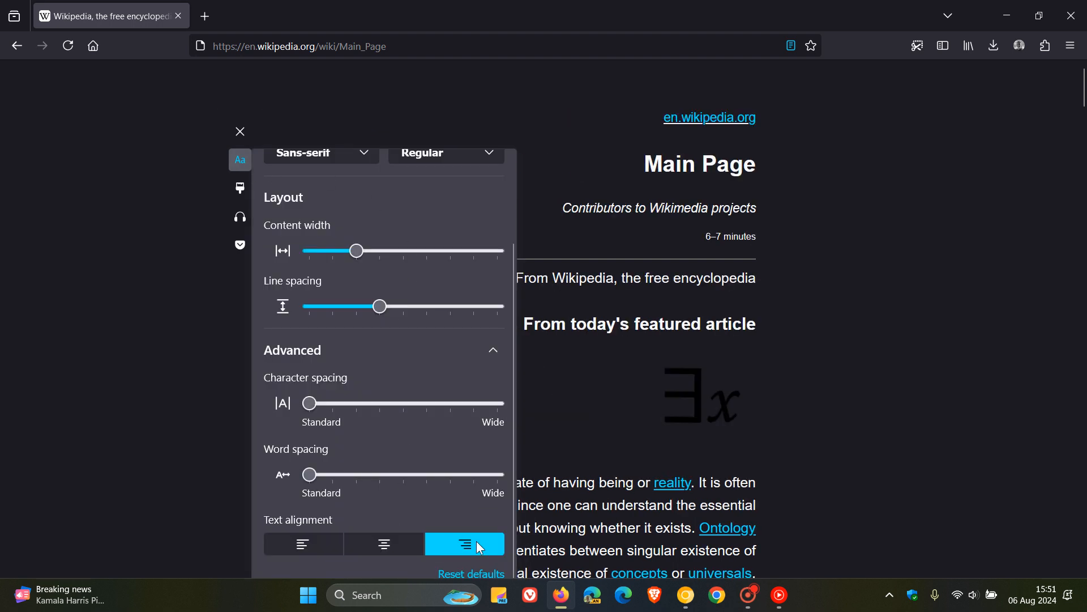
{"action": "mouse_move", "coordinate": [464, 543]}
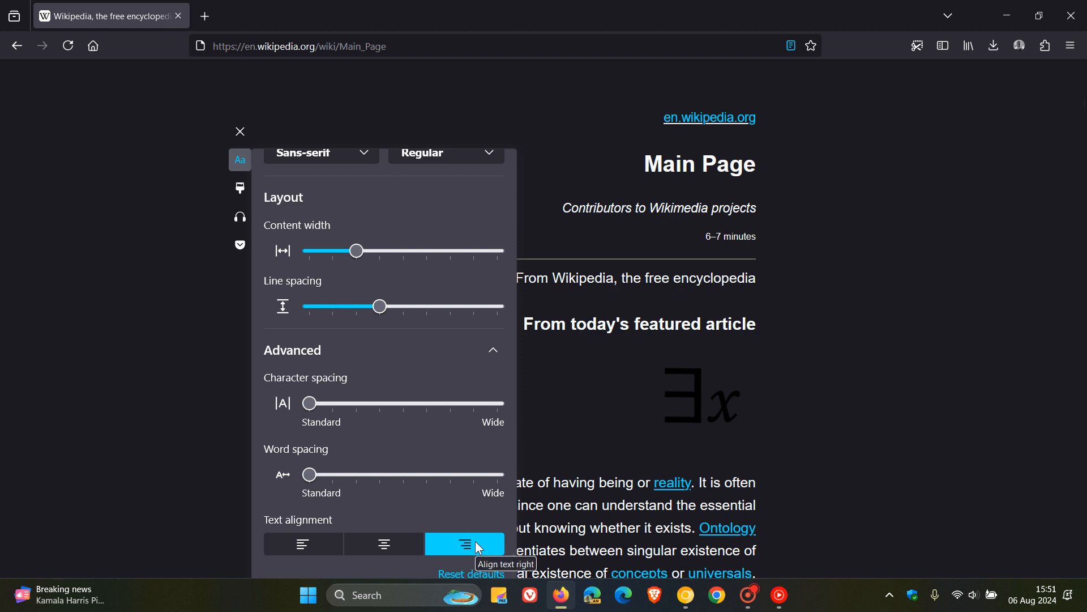
{"action": "mouse_move", "coordinate": [179, 427]}
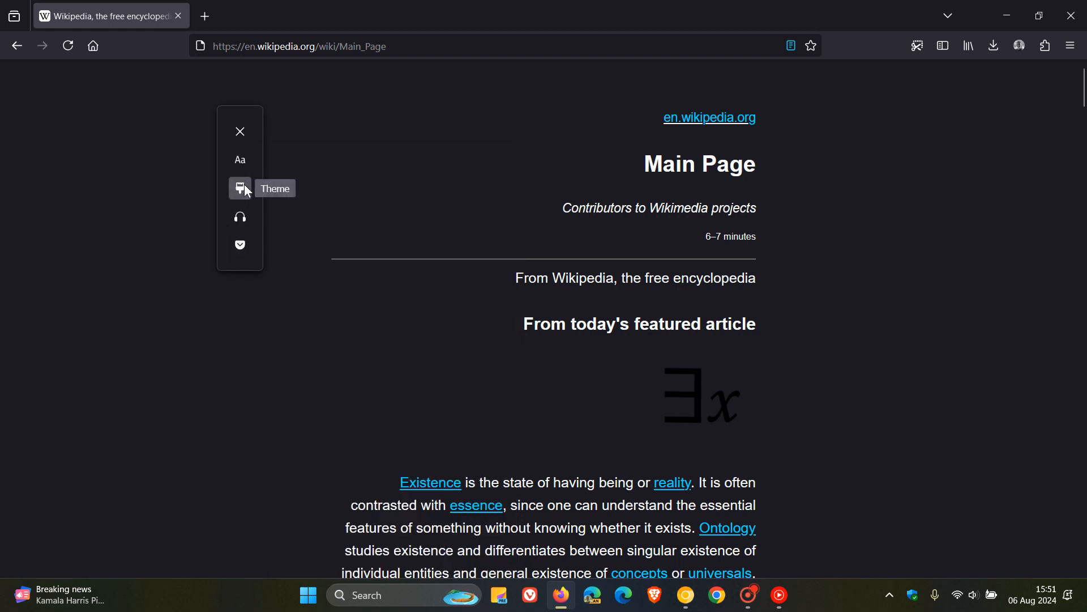
- Apply the Gray Reader View theme and show the Custom colour options
{"action": "left_click", "coordinate": [239, 188]}
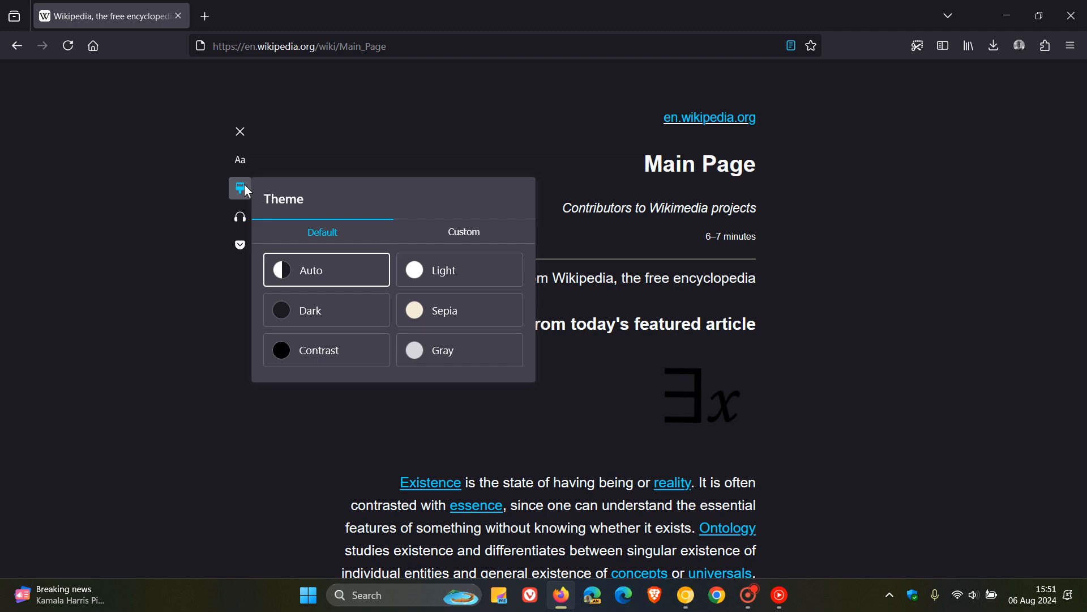
{"action": "mouse_move", "coordinate": [321, 350]}
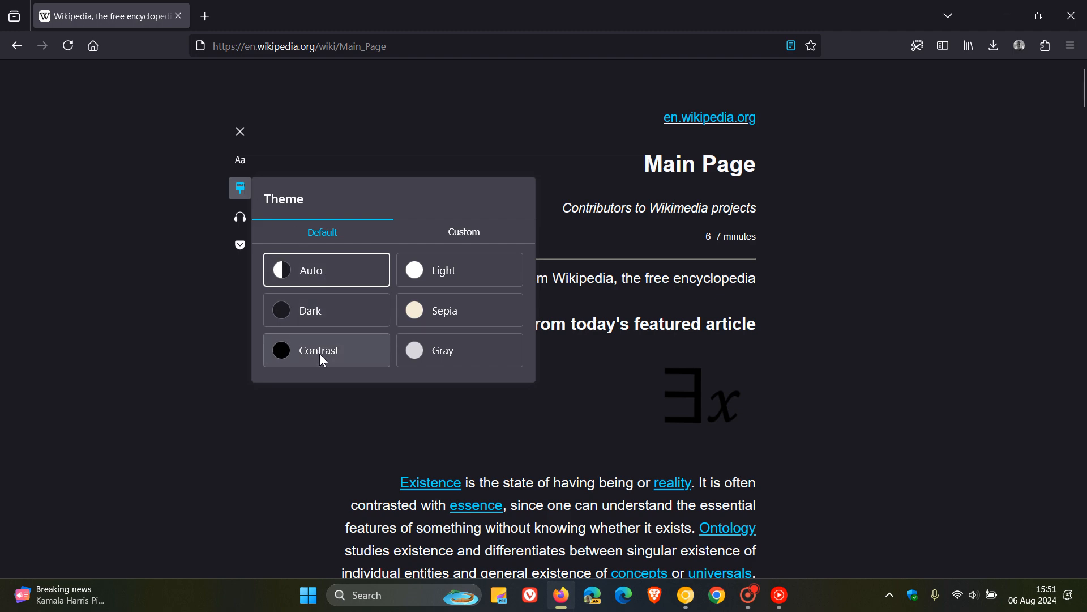
{"action": "left_click", "coordinate": [442, 350]}
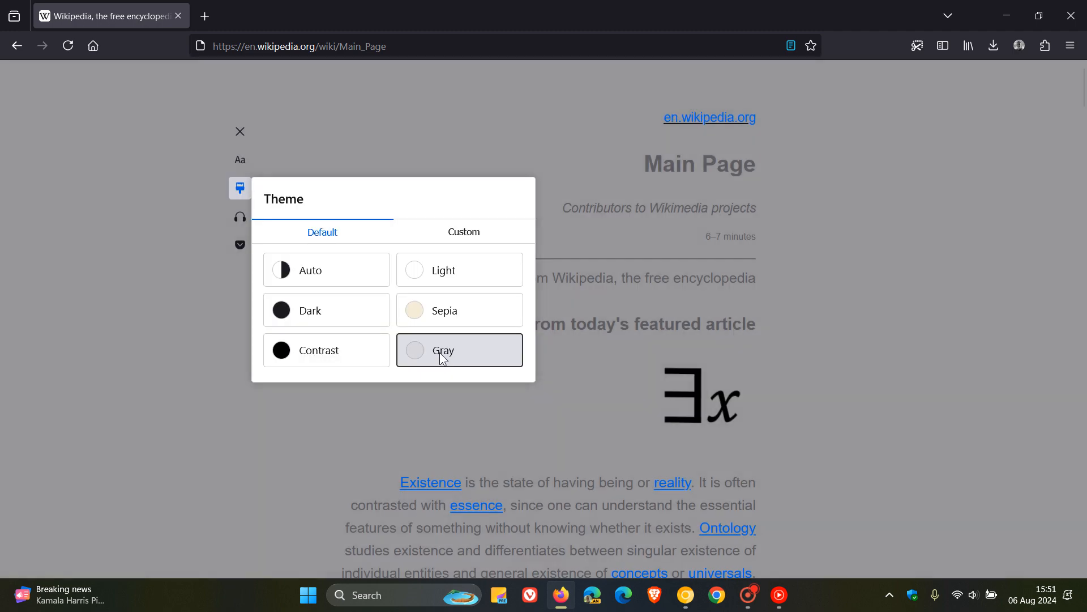
{"action": "left_click", "coordinate": [442, 350]}
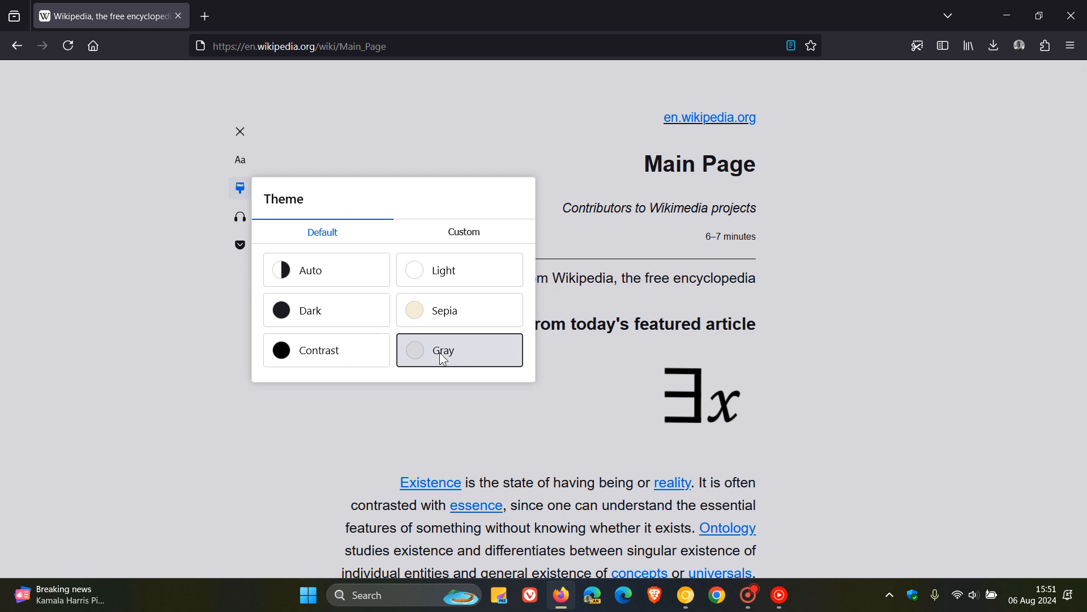
{"action": "left_click", "coordinate": [463, 232]}
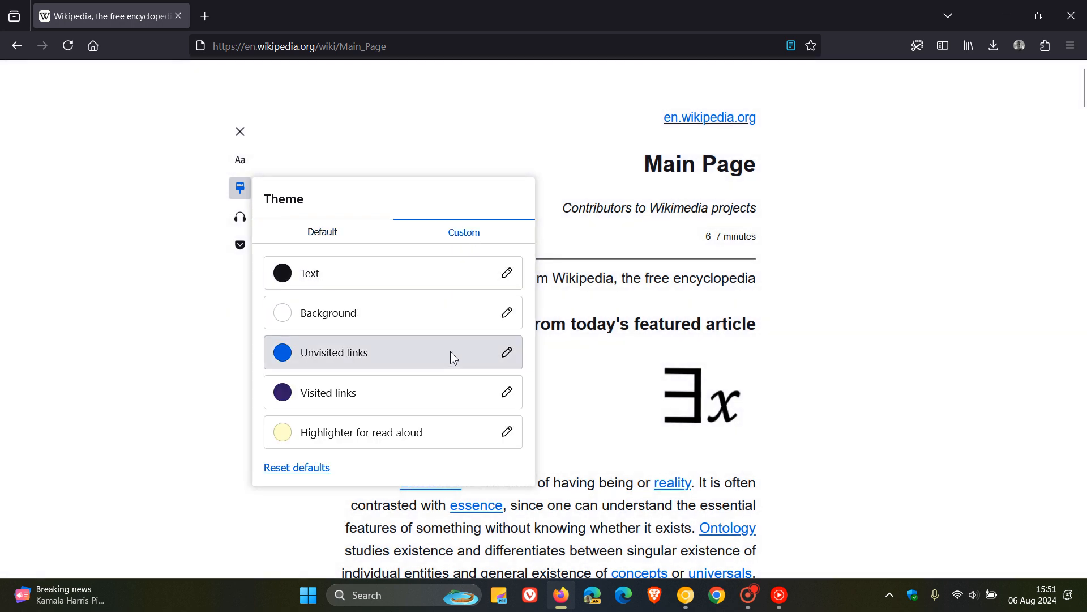
{"action": "mouse_move", "coordinate": [441, 309]}
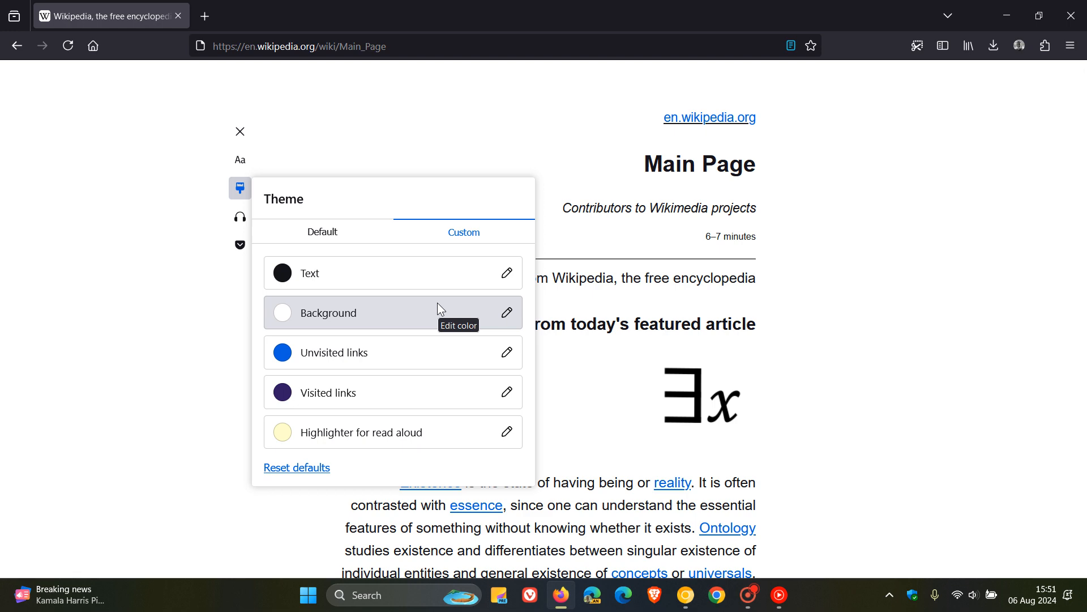
{"action": "mouse_move", "coordinate": [342, 233]}
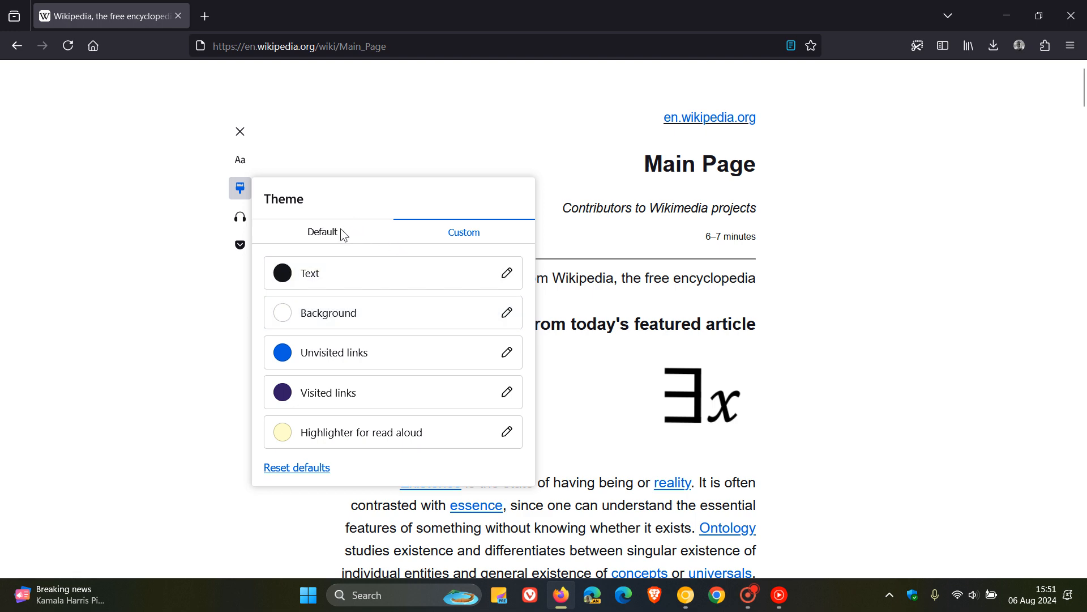
- Return the Theme panel to its Default tab
{"action": "left_click", "coordinate": [322, 232]}
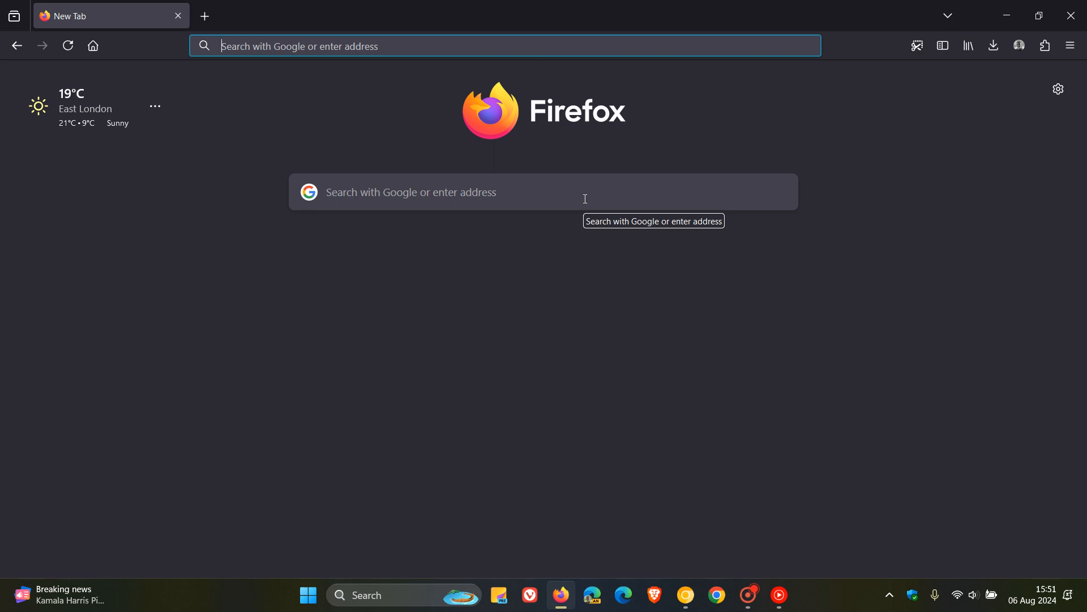
{"action": "mouse_move", "coordinate": [738, 358]}
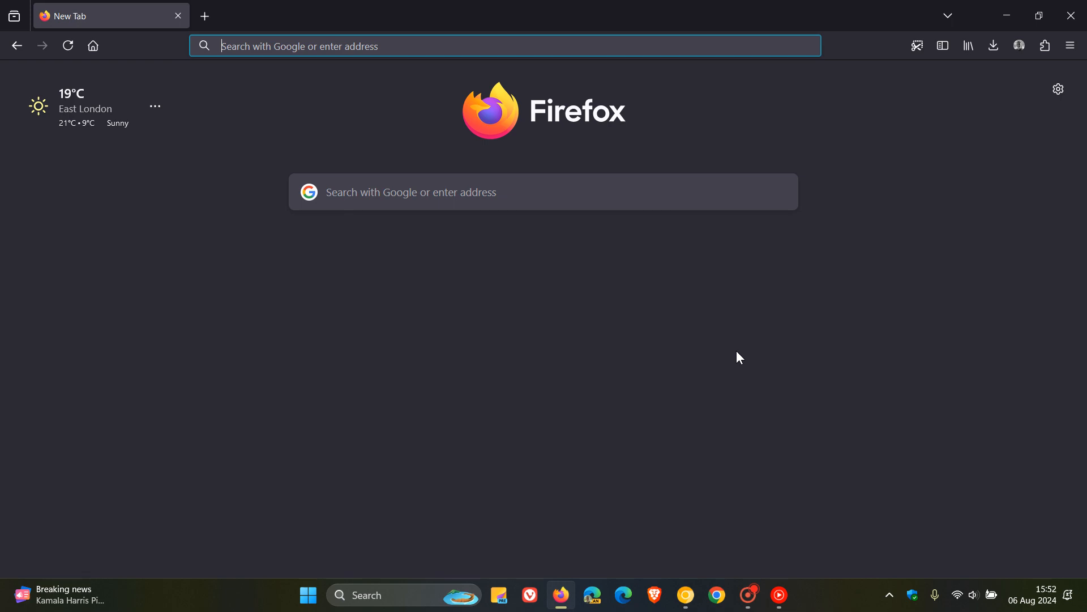
{"action": "mouse_move", "coordinate": [677, 540]}
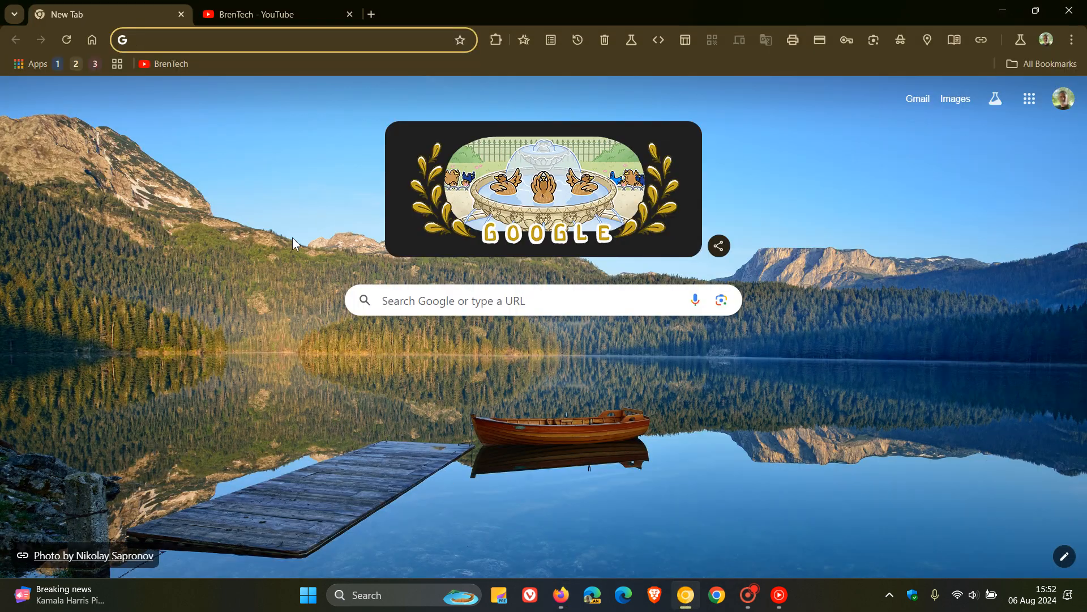
{"action": "mouse_move", "coordinate": [278, 13]}
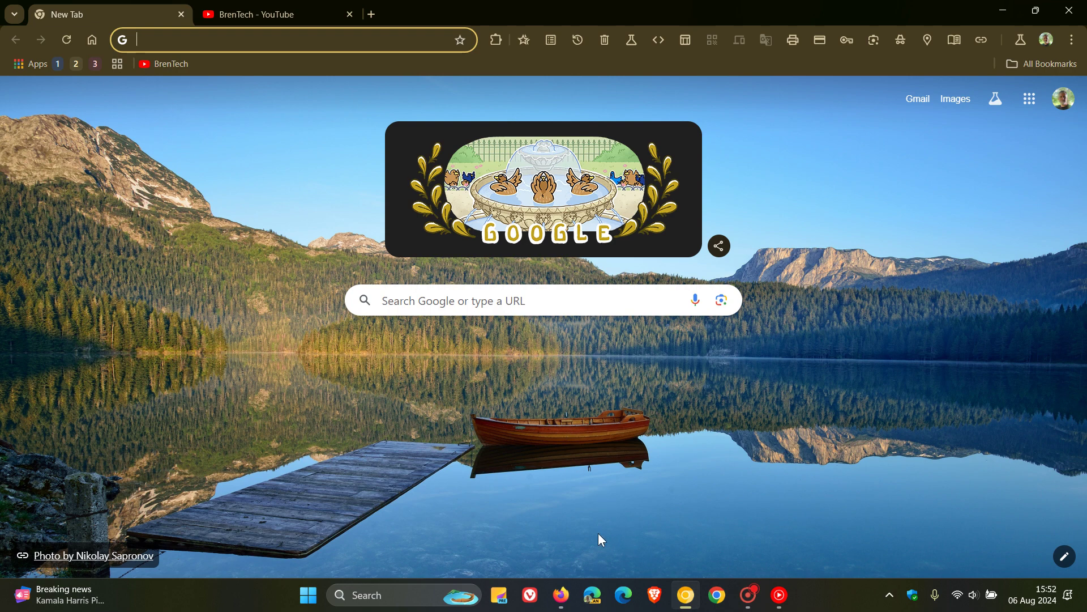
{"action": "left_click", "coordinate": [560, 594]}
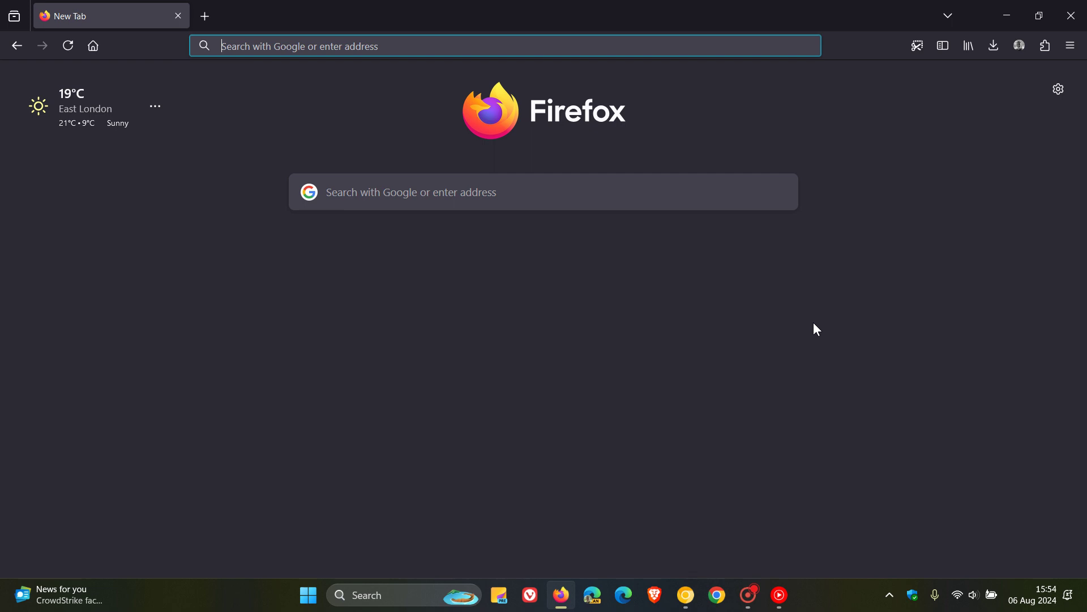
{"action": "mouse_move", "coordinate": [625, 368]}
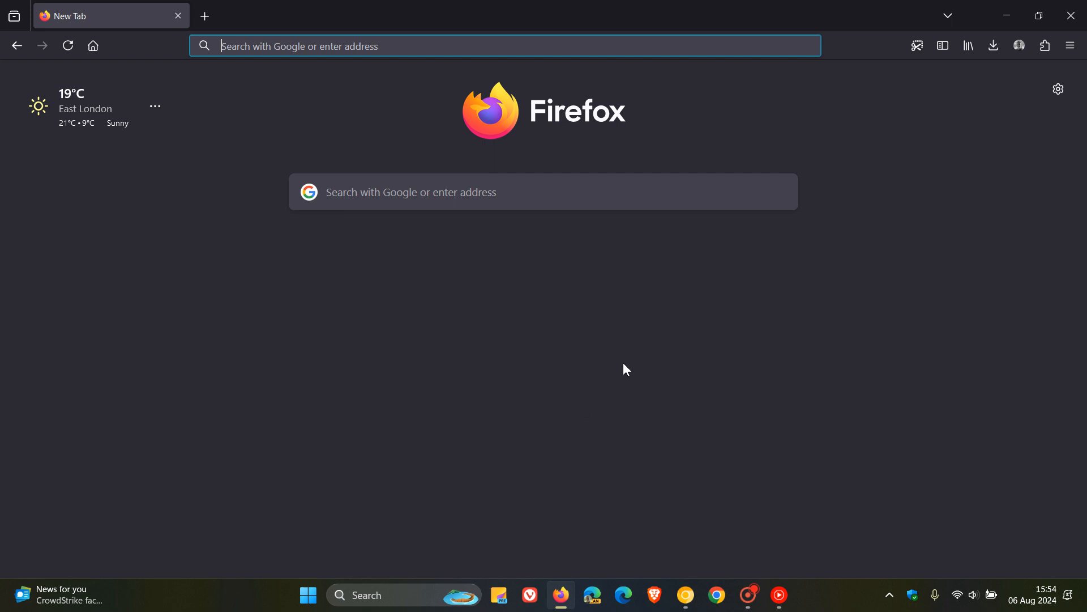